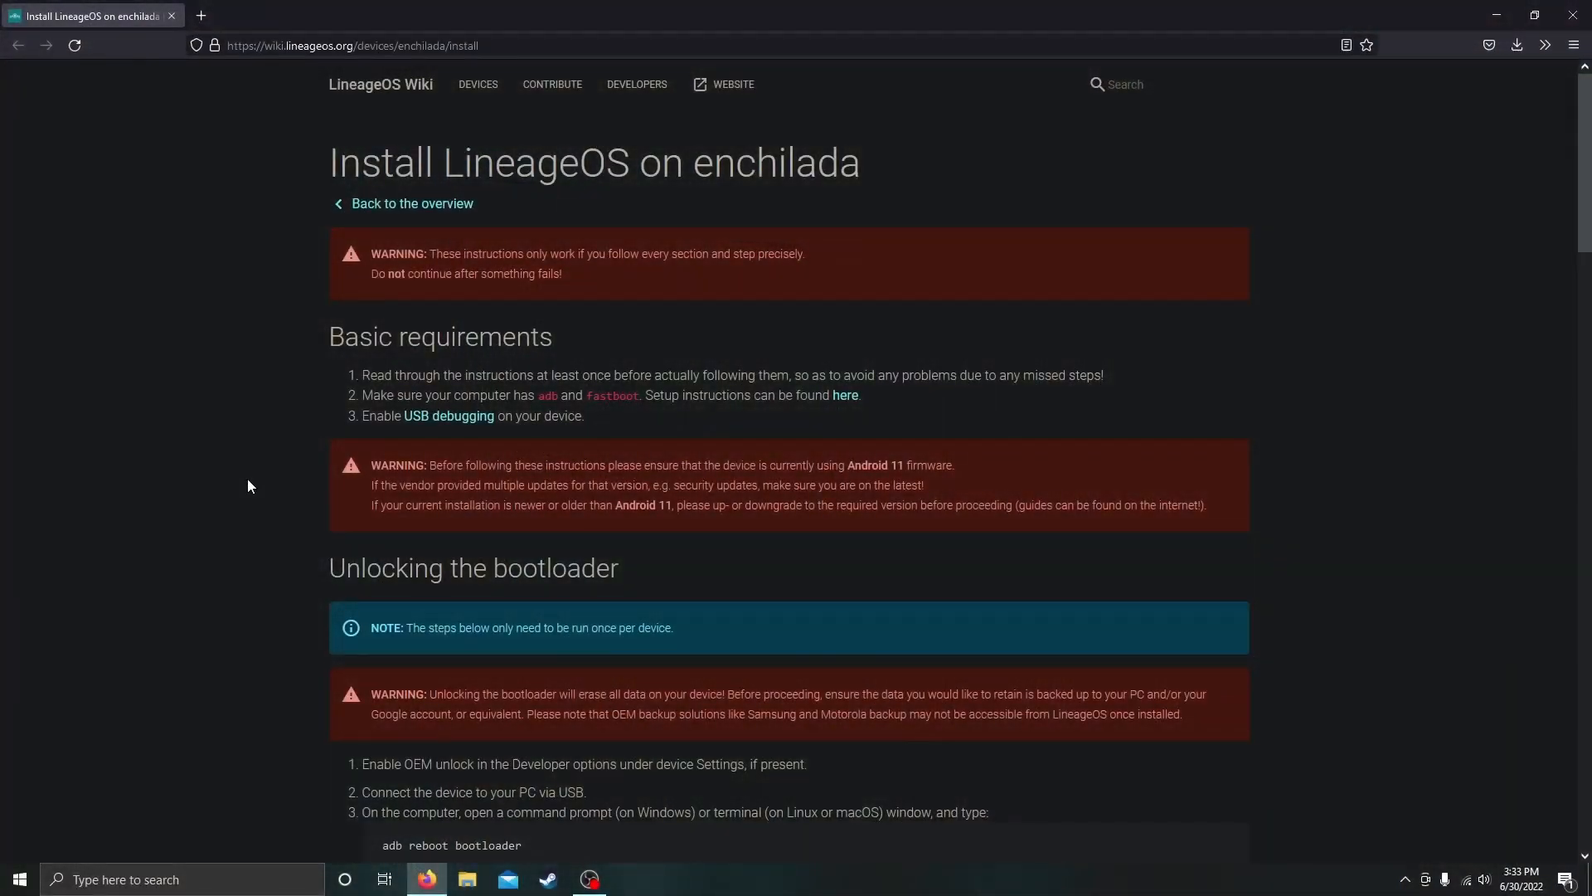
{"action": "scroll", "scroll_direction": "down", "scroll_amount": 3}
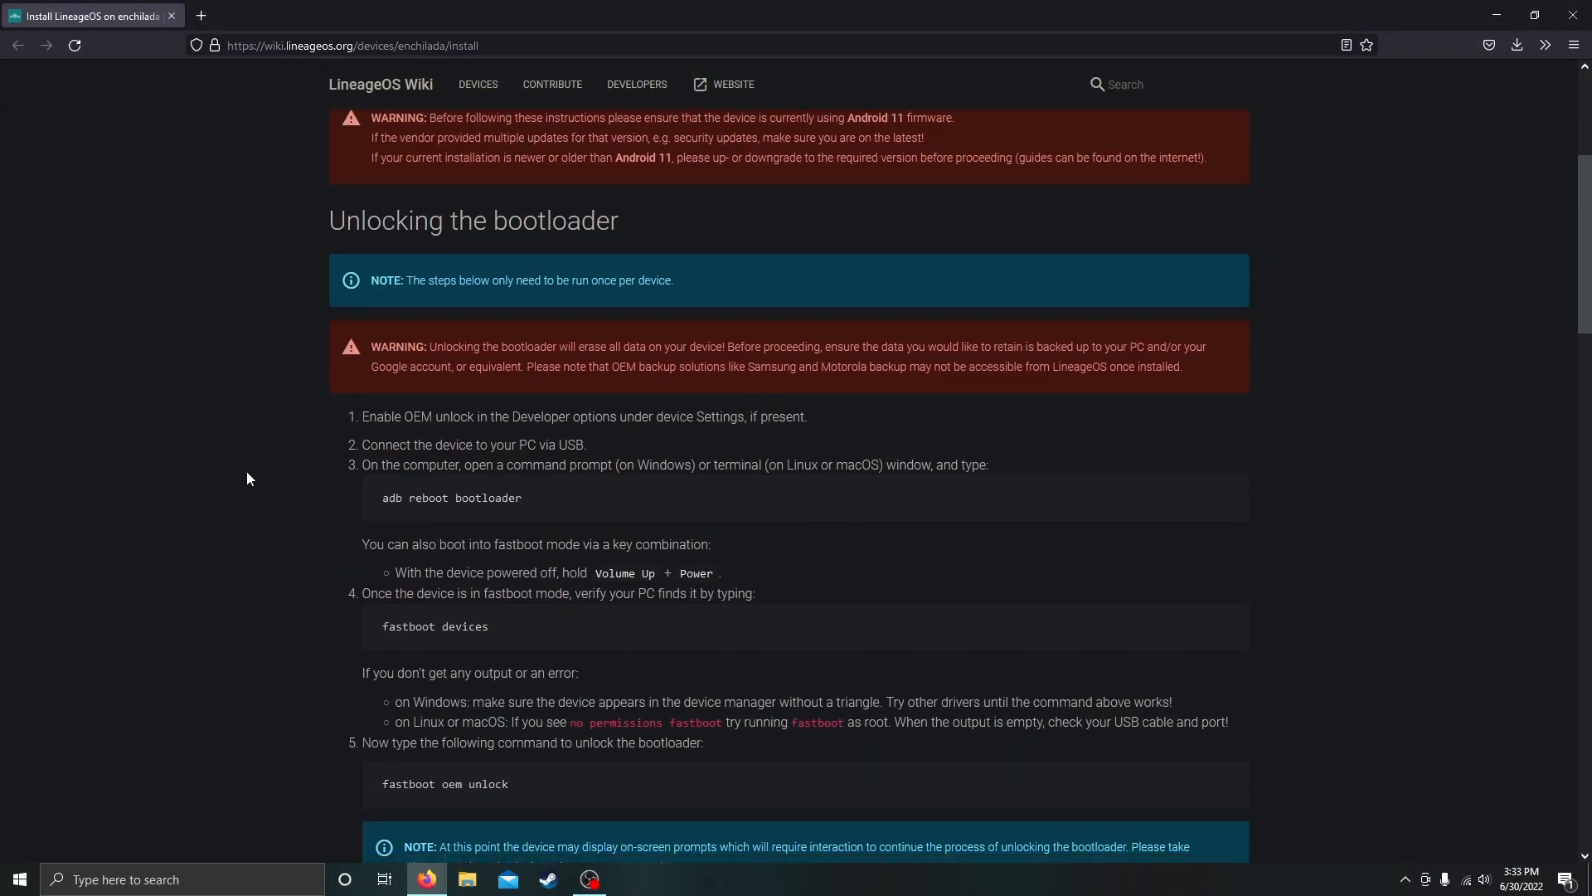
{"action": "scroll", "scroll_direction": "down", "scroll_amount": 3}
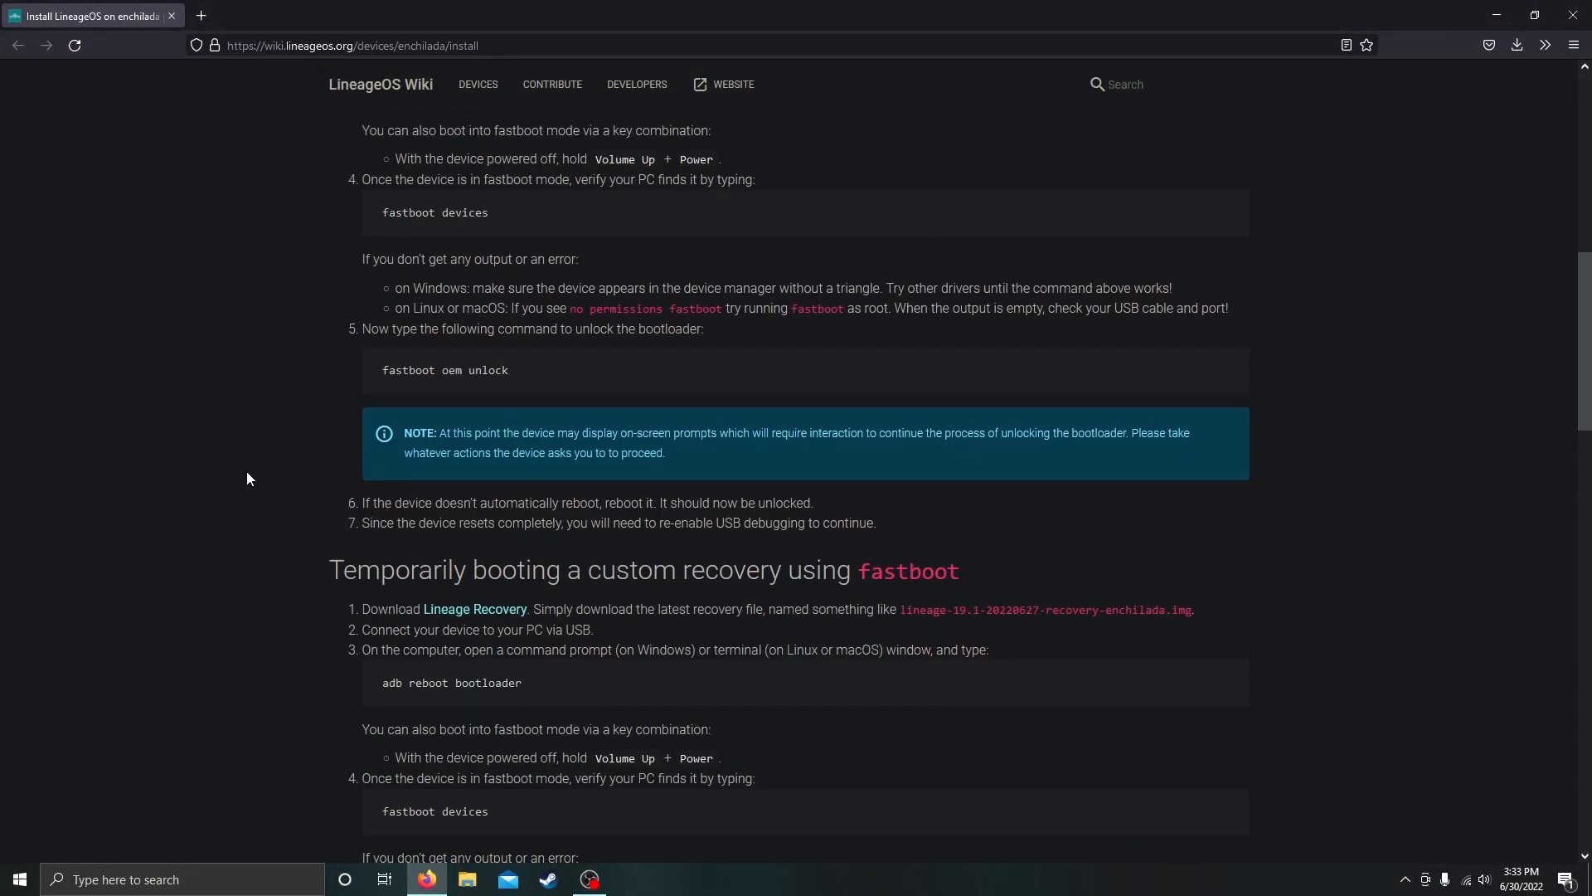
{"action": "scroll", "scroll_direction": "down", "scroll_amount": 3}
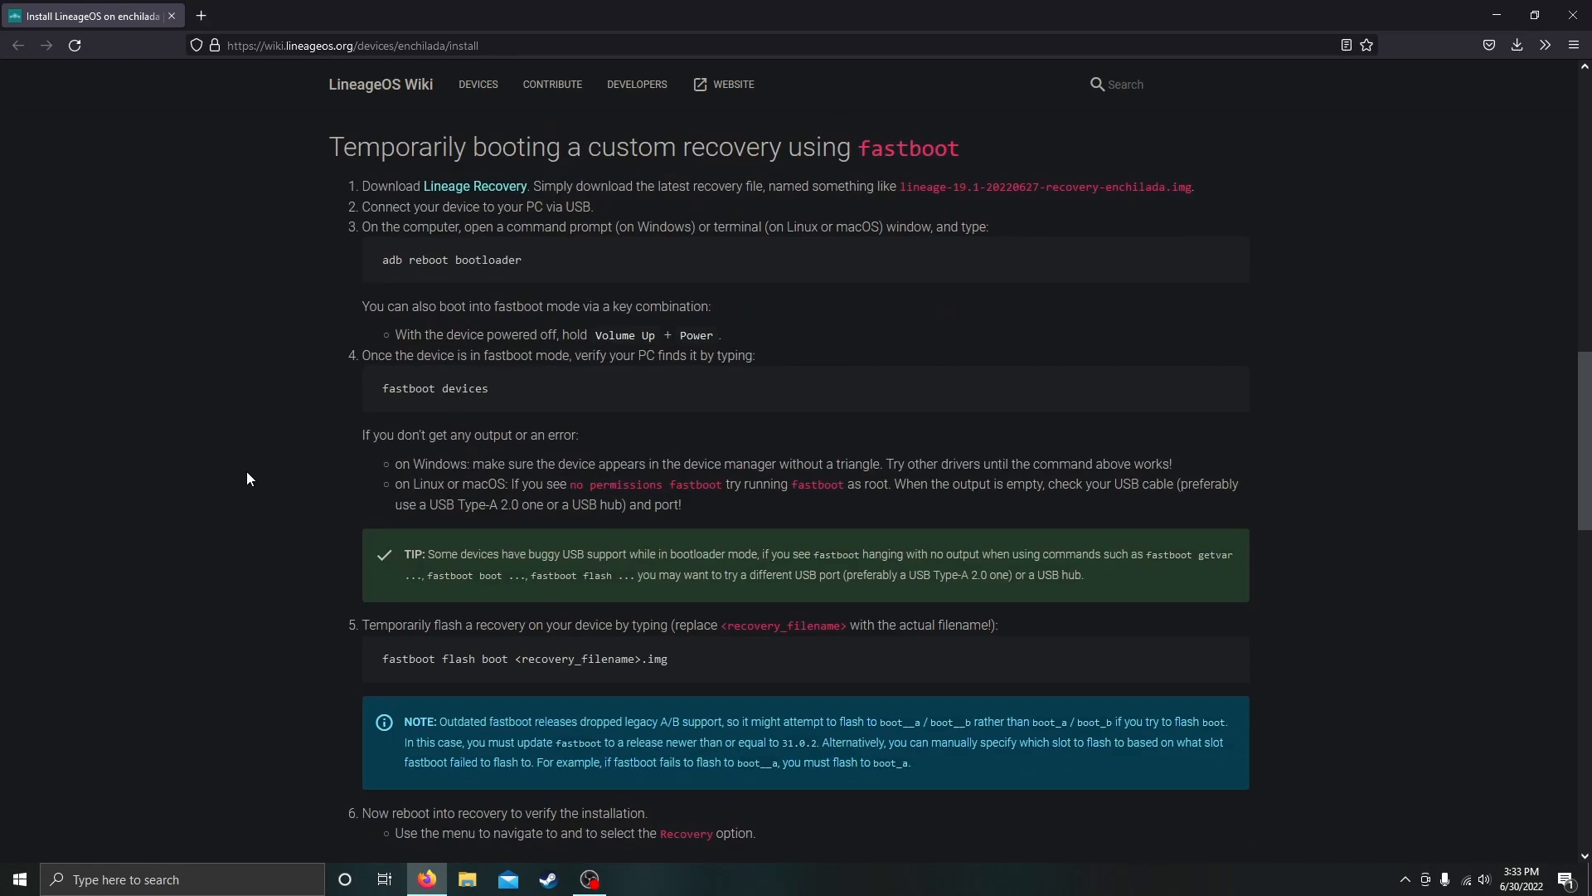
{"action": "scroll", "scroll_direction": "down", "scroll_amount": 3}
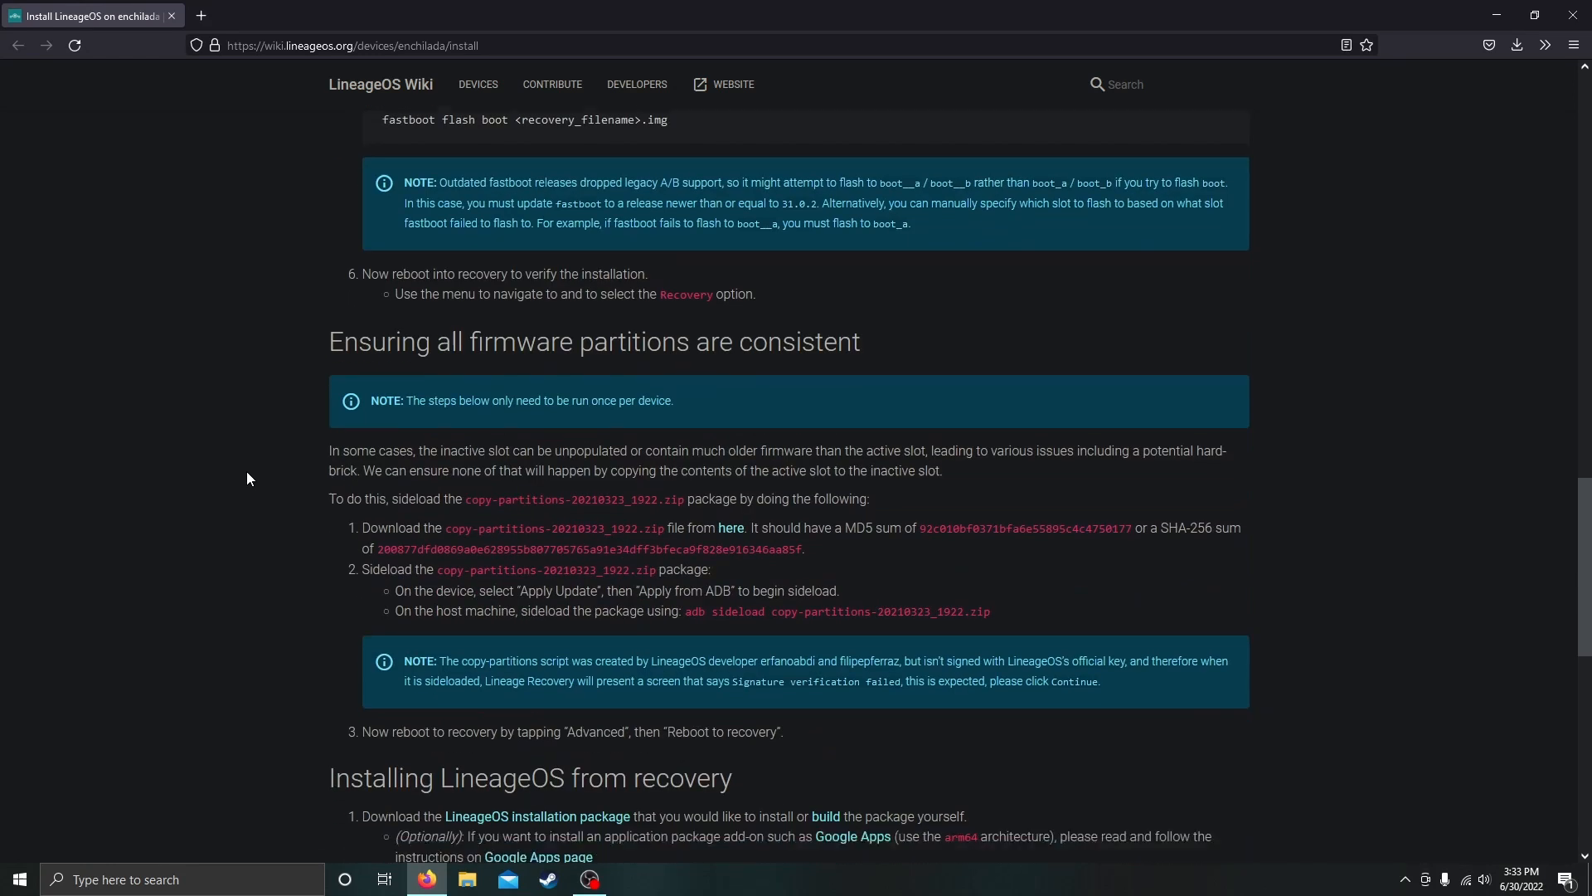
{"action": "scroll", "scroll_direction": "down", "scroll_amount": 3}
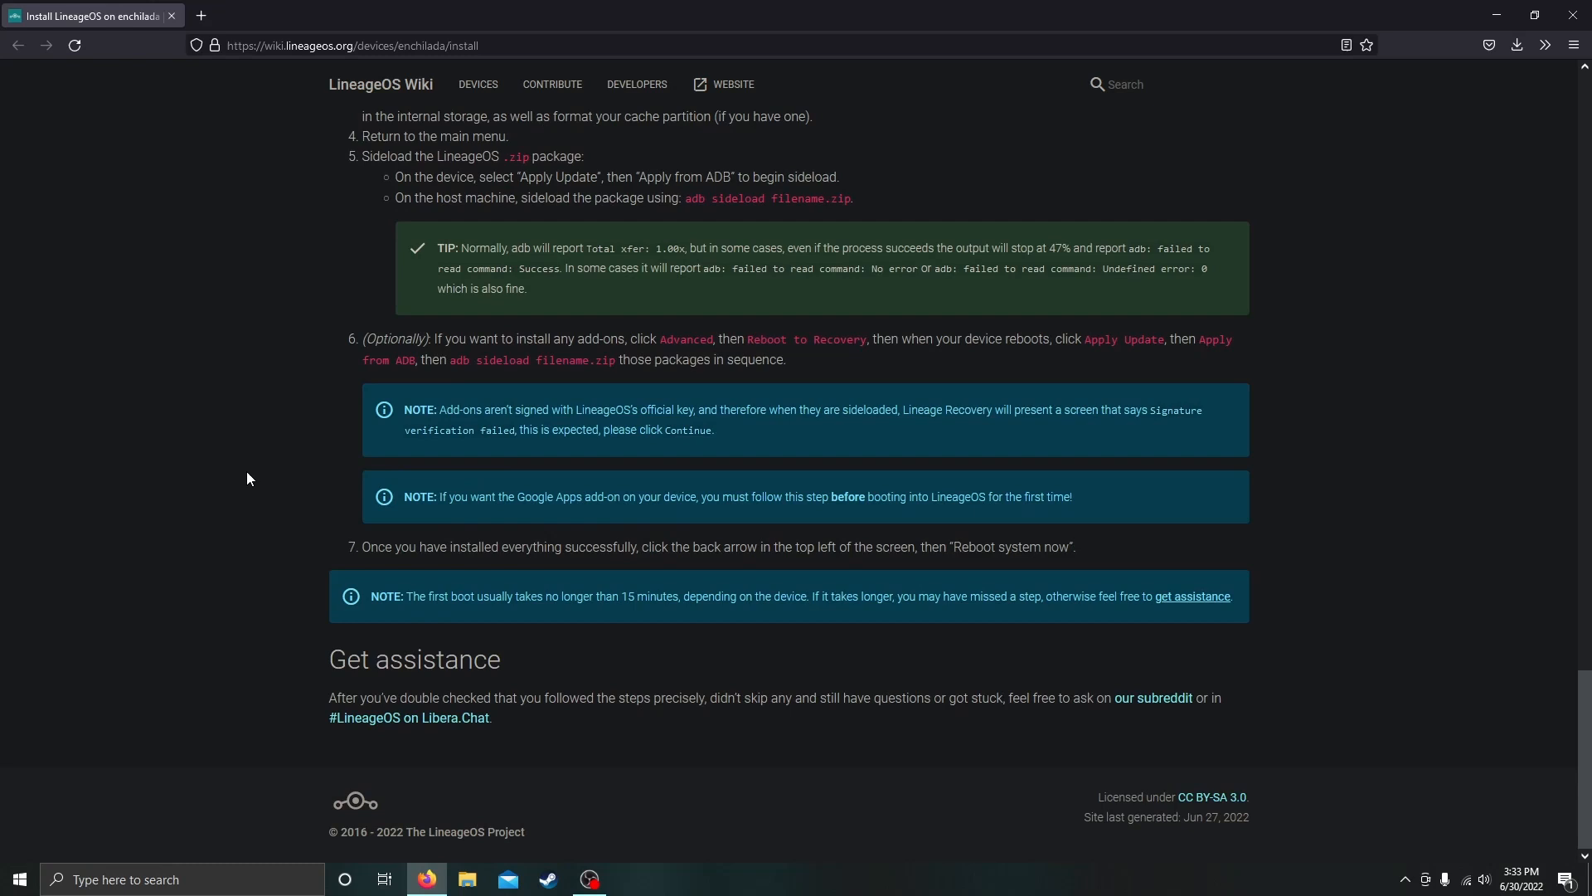
{"action": "scroll", "scroll_direction": "up", "scroll_amount": 3}
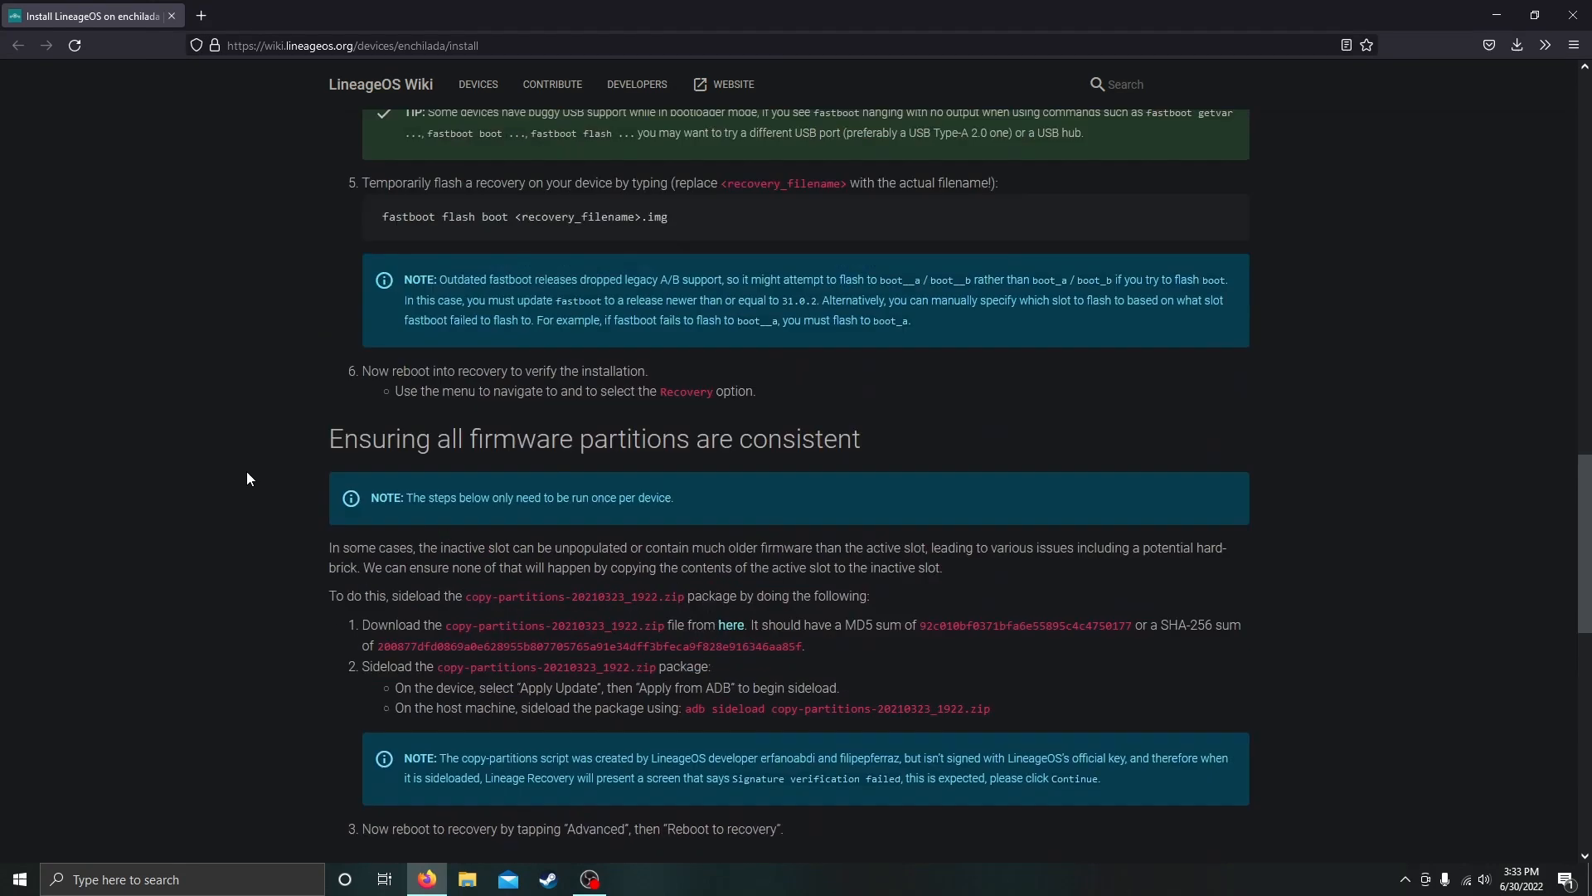